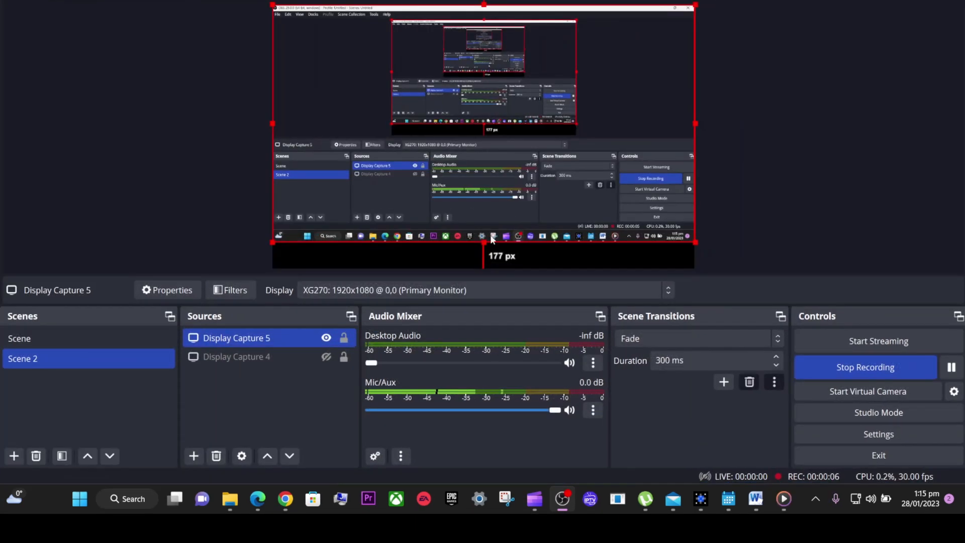
mouse_move(416, 258)
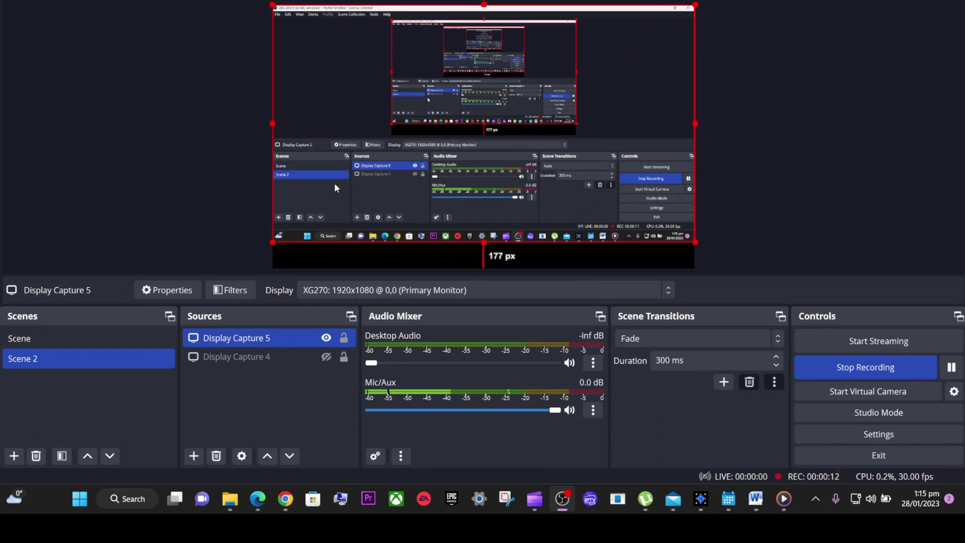
Step: View the Video settings showing the locked 2880x1800 canvas at 30 FPS
click(277, 14)
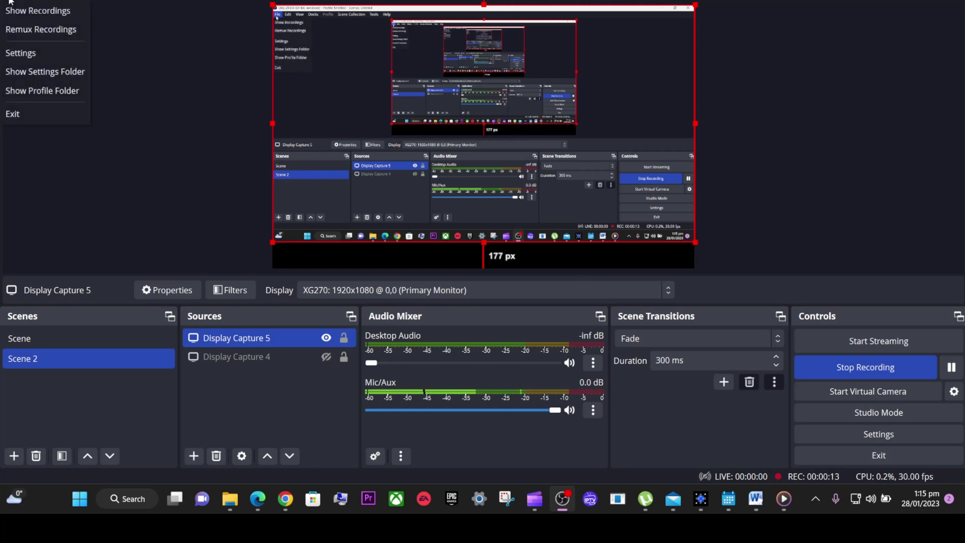
mouse_move(17, 52)
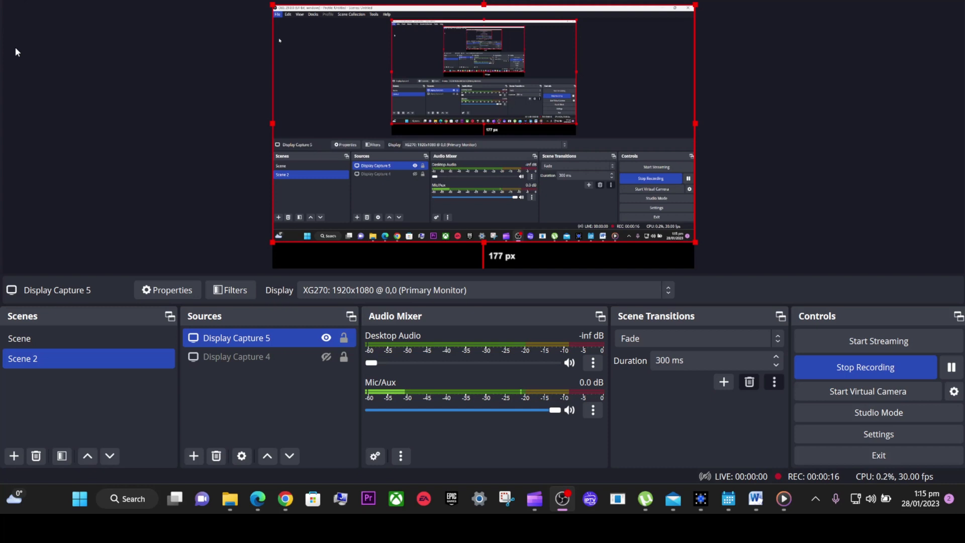
click(878, 434)
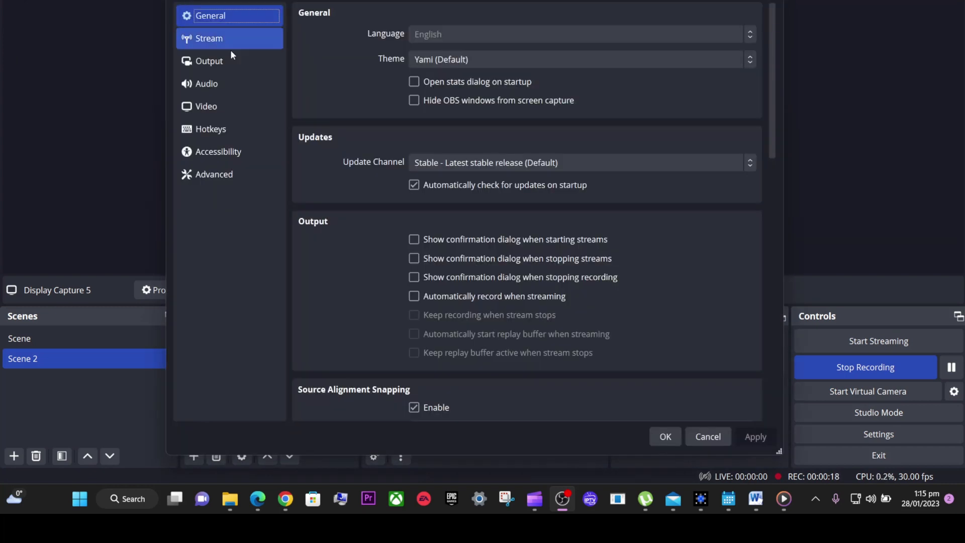
click(205, 106)
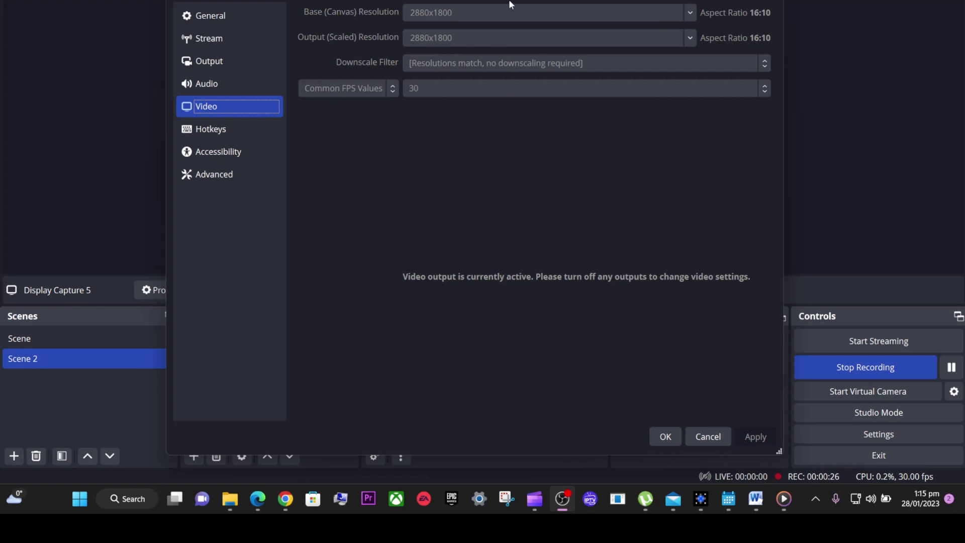
mouse_move(694, 16)
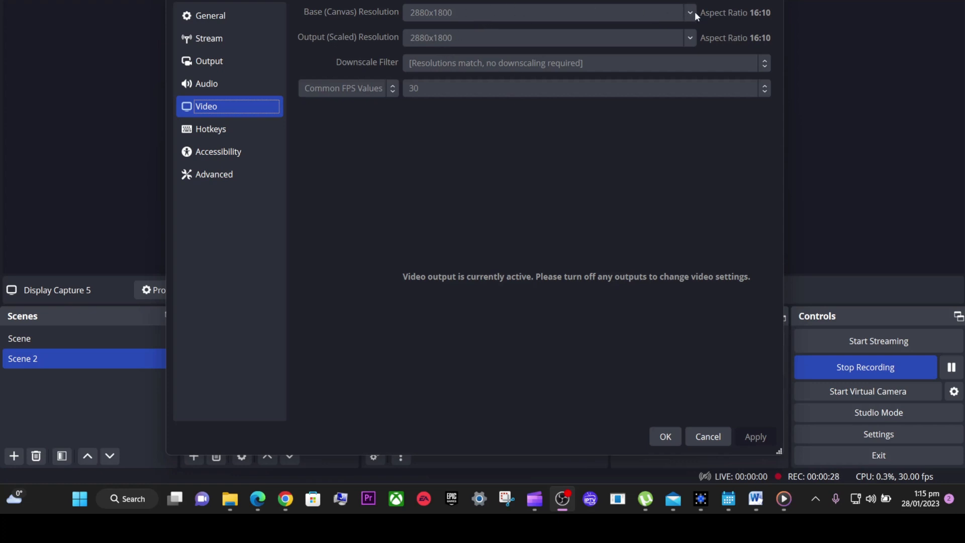
mouse_move(495, 476)
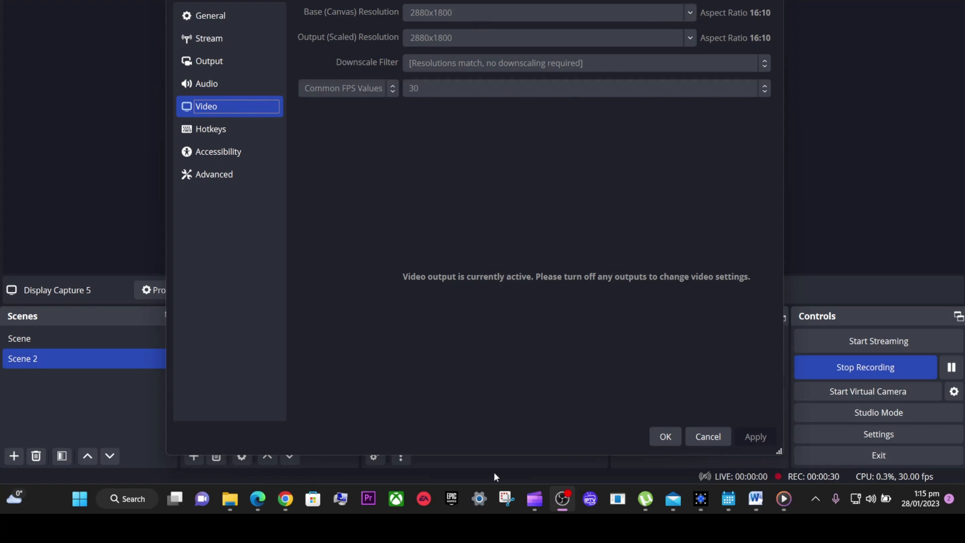
mouse_move(563, 507)
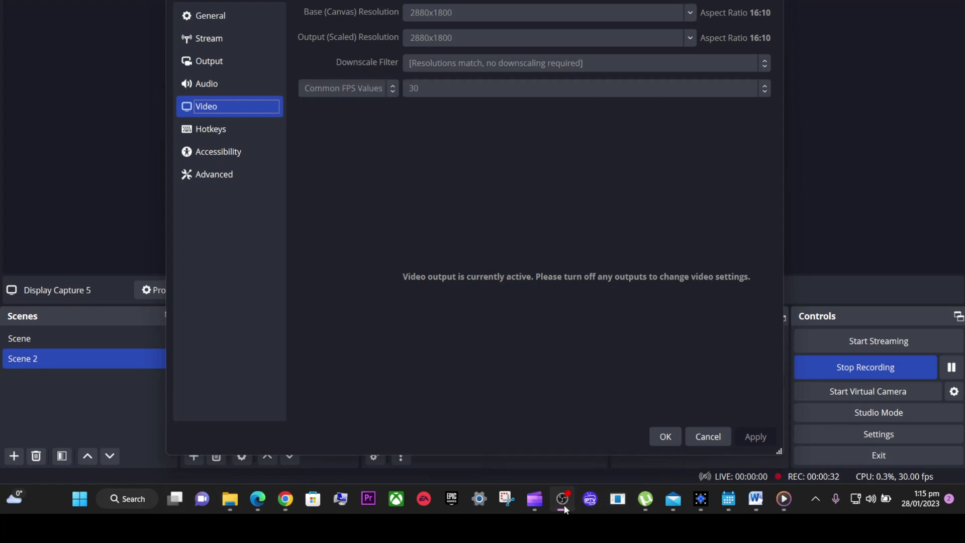
Step: Close Settings and stop the active output via the OBS taskbar menu
right_click(561, 498)
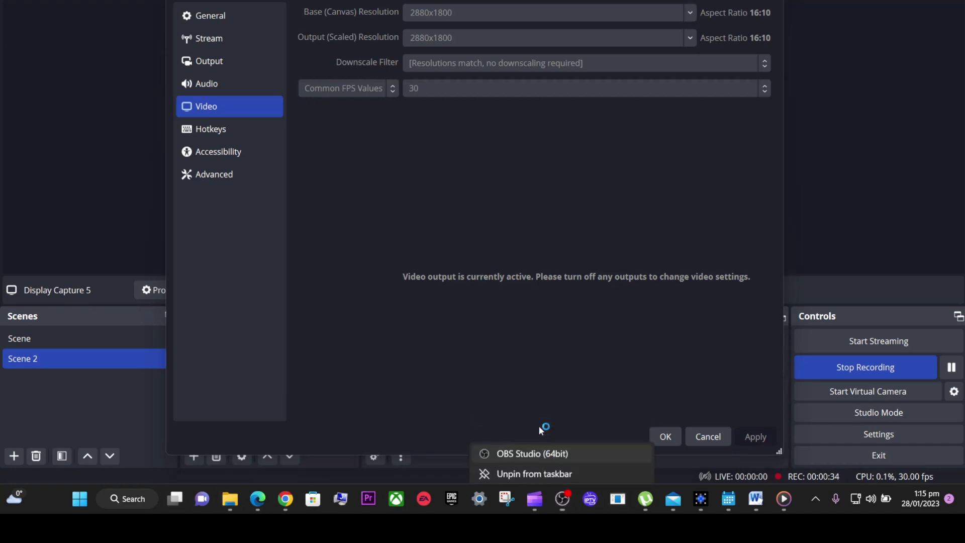
click(532, 453)
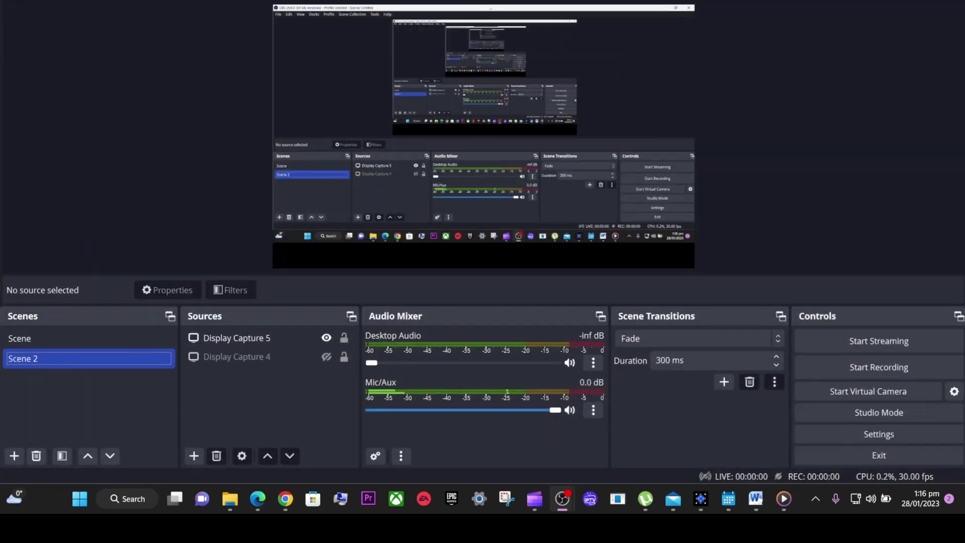
click(58, 19)
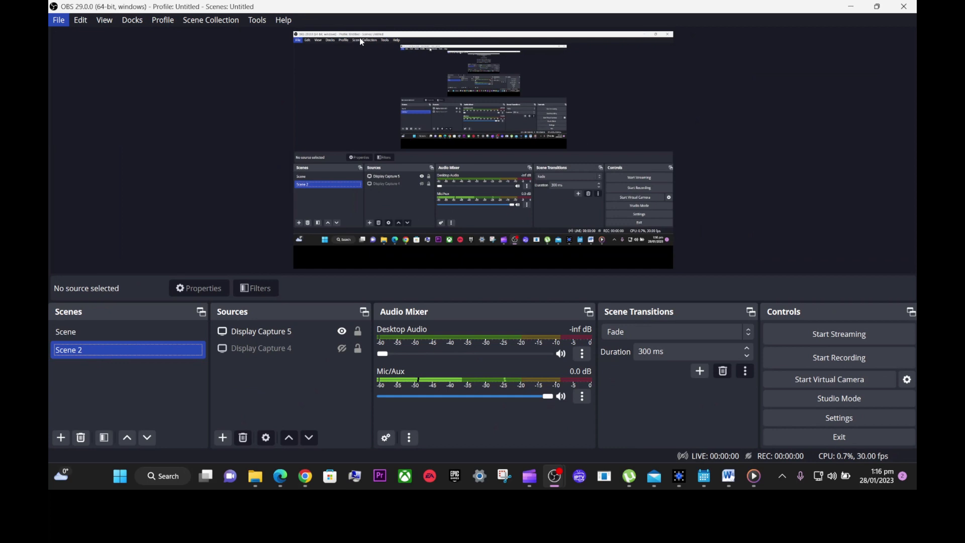
Step: Change the Base (Canvas) Resolution to 1920x1080 in Video settings
click(838, 417)
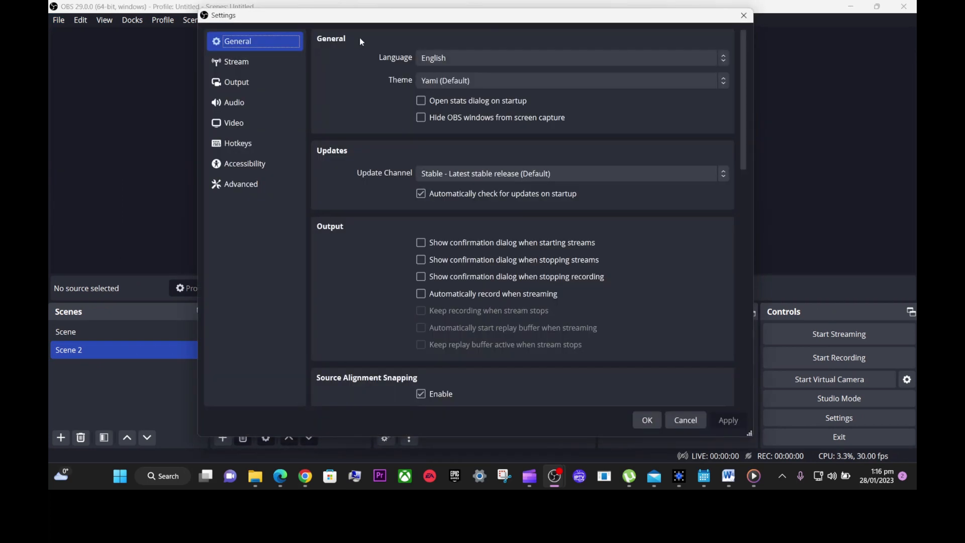
click(233, 123)
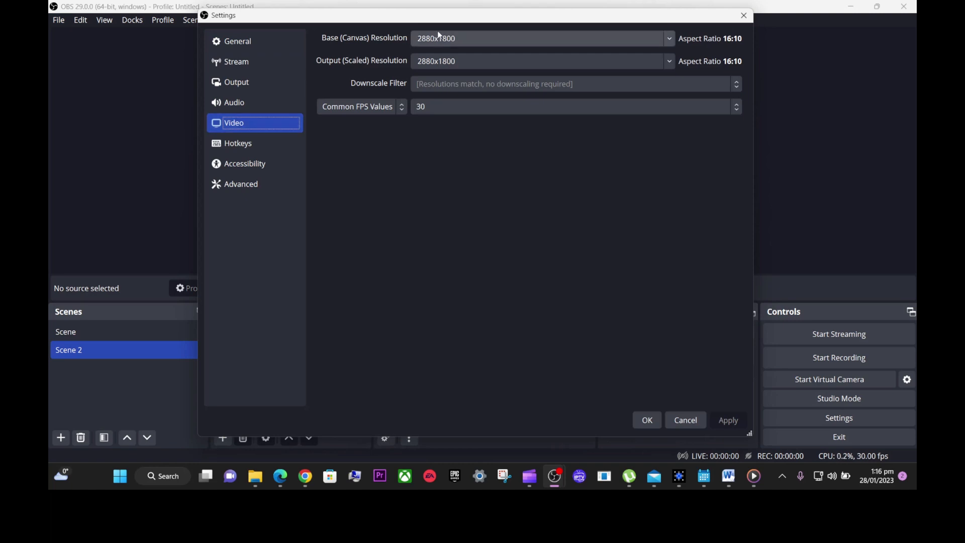
click(669, 38)
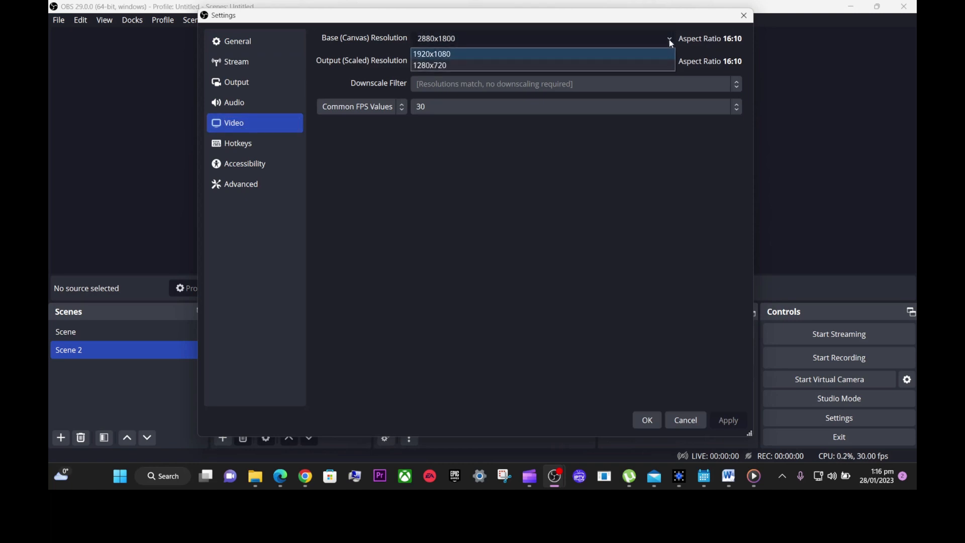
click(435, 53)
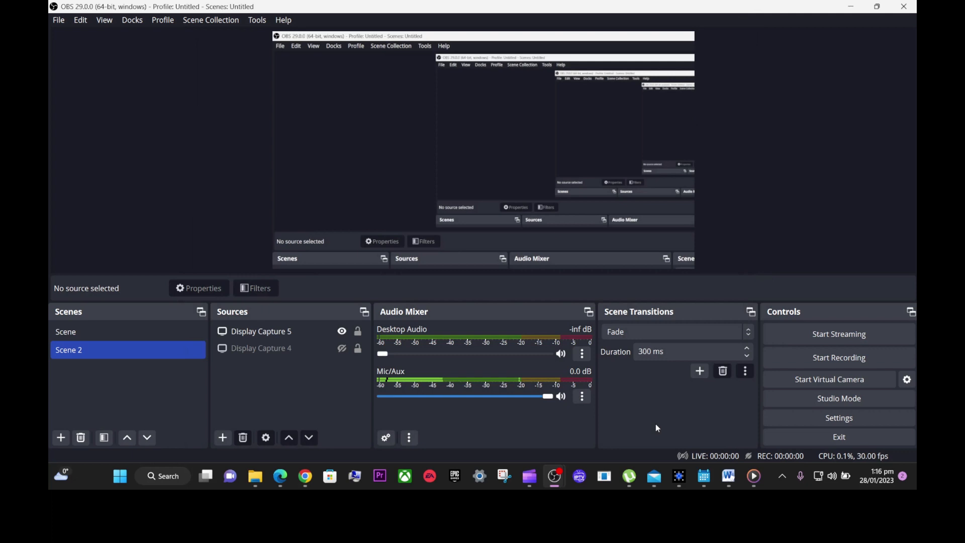
Step: Delete Scene 2 and confirm, leaving only 'Scene'
click(260, 332)
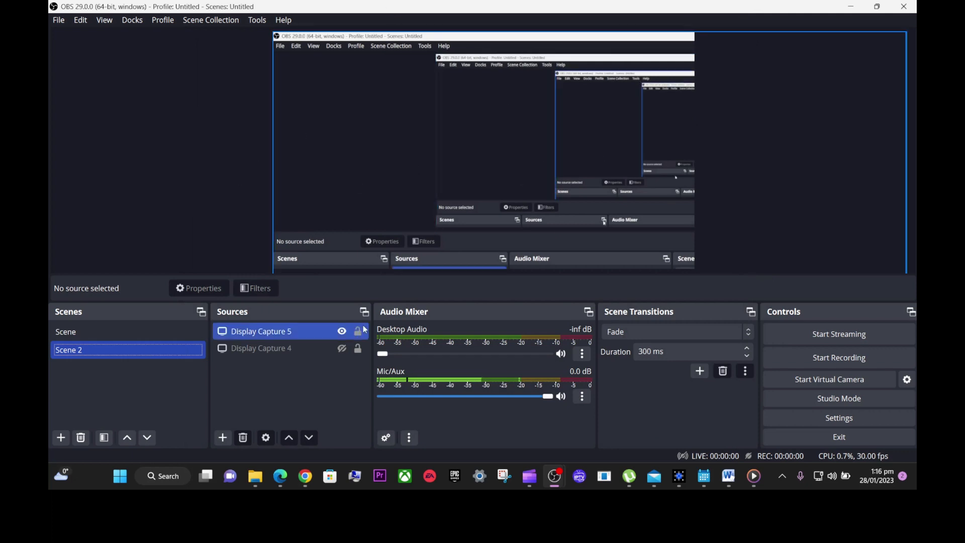
click(342, 331)
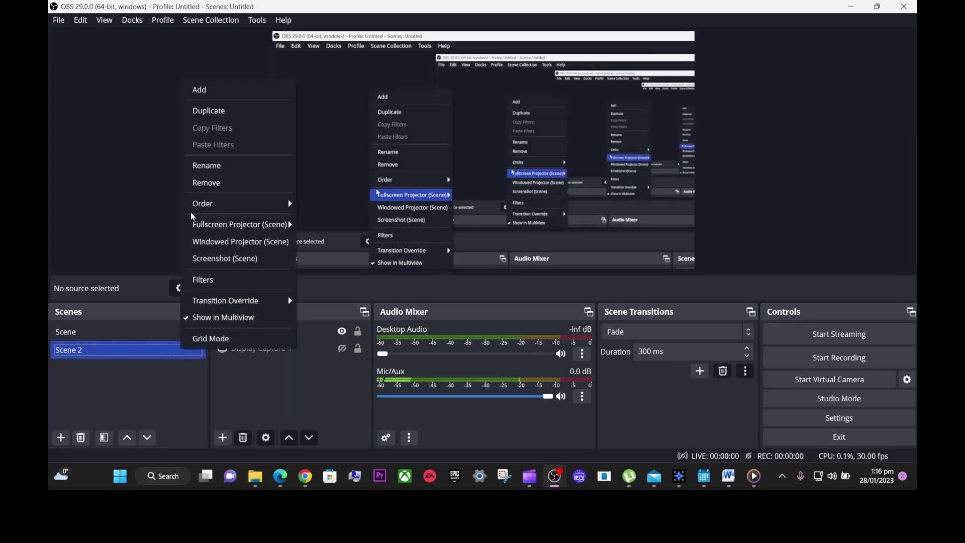
click(206, 182)
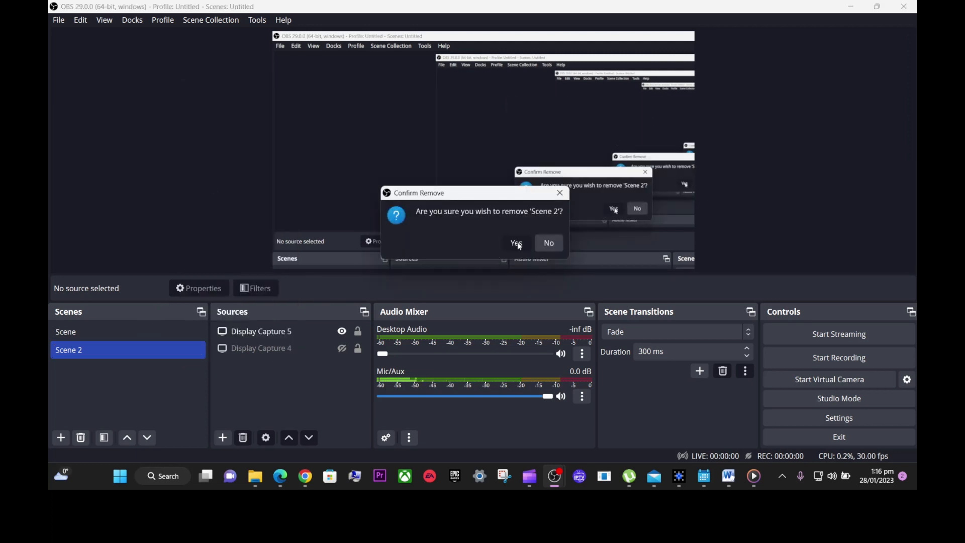
click(515, 242)
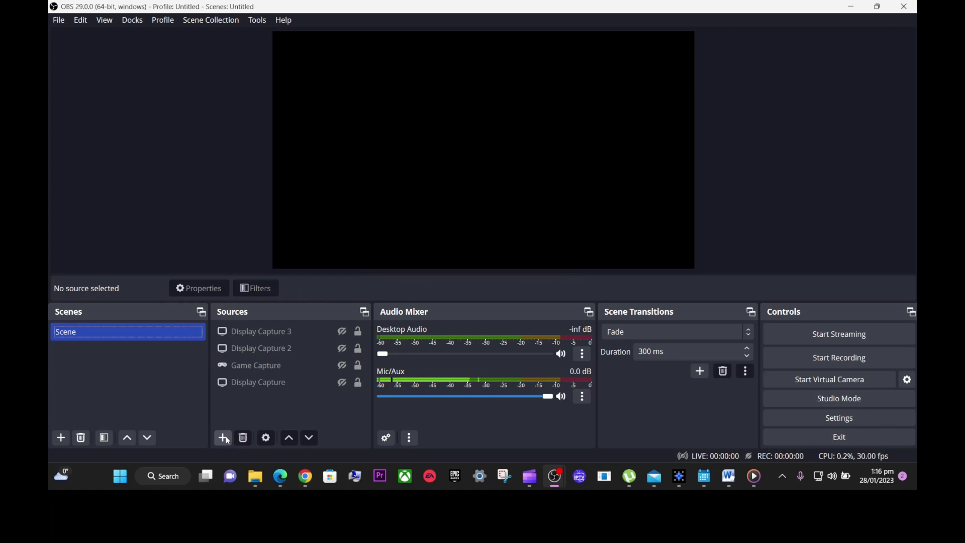
Step: Add a Display Capture 4 source of the primary 1920x1080 monitor filling the preview
click(222, 438)
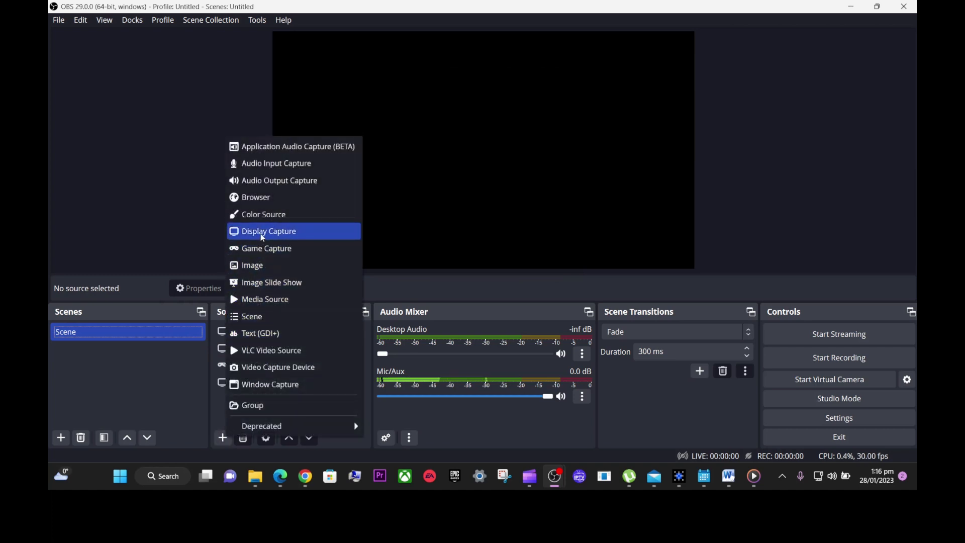
click(268, 231)
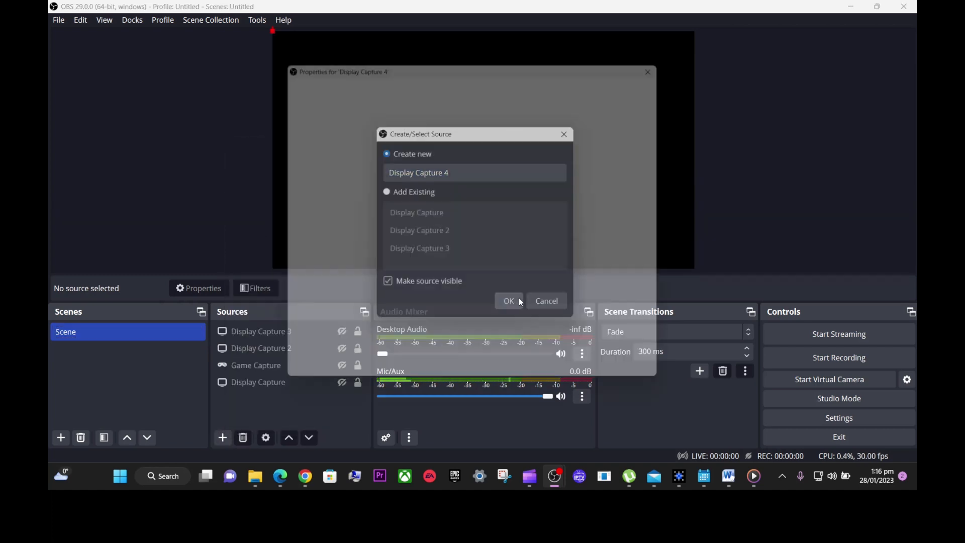
click(509, 300)
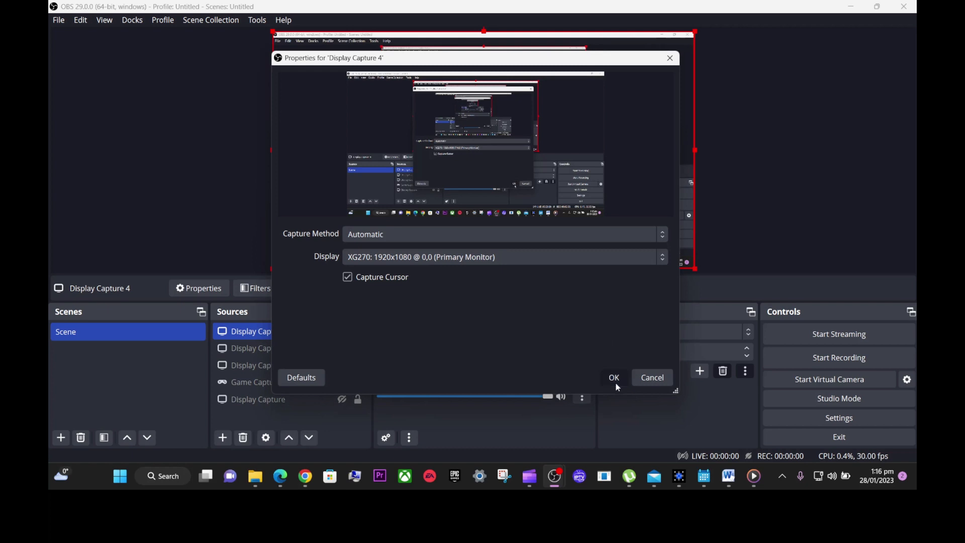
click(614, 377)
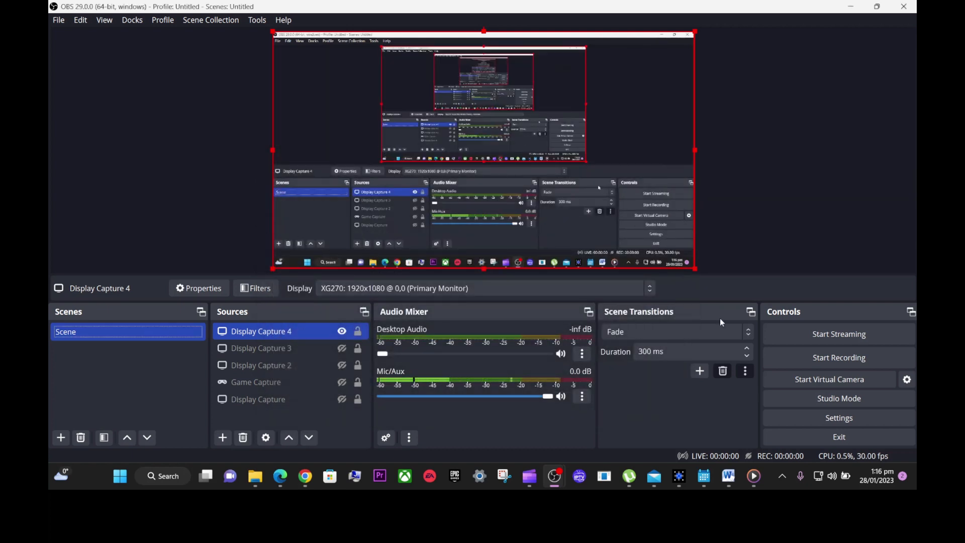
click(838, 358)
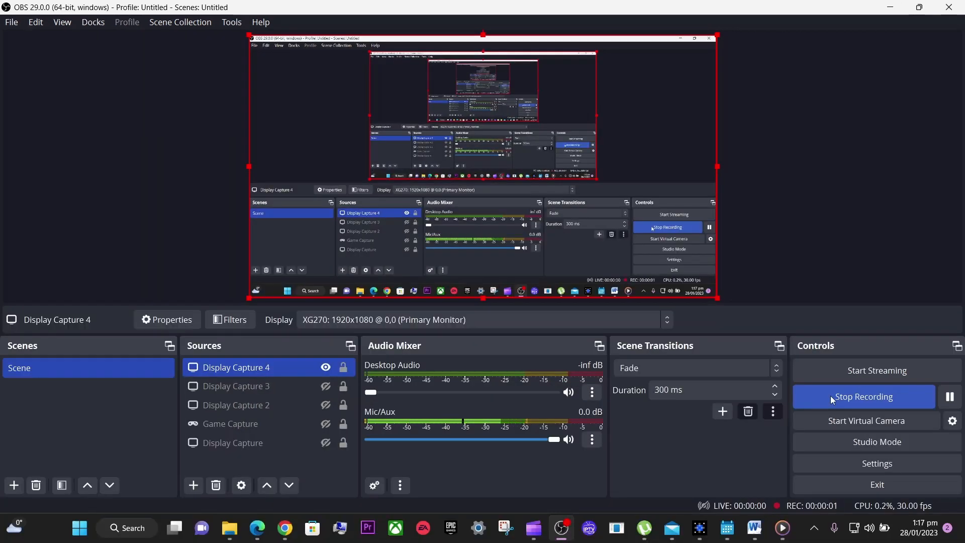